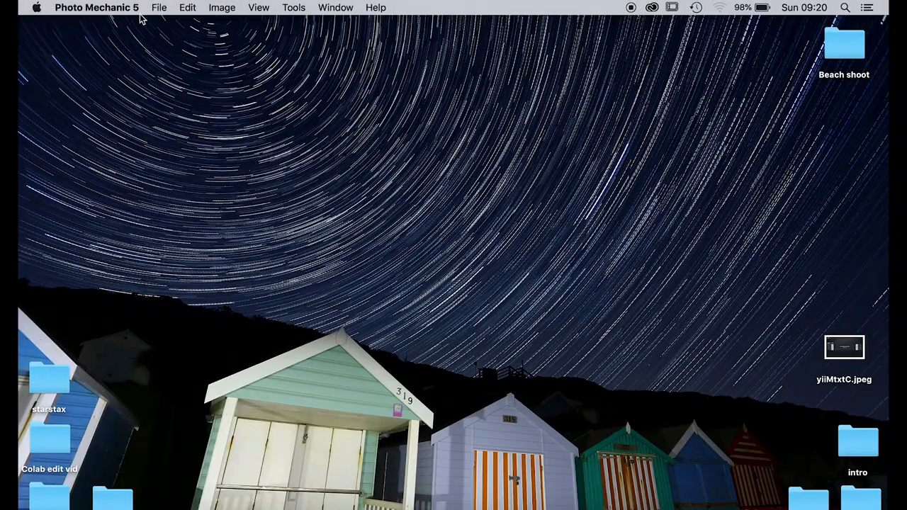
- Bring up the Ingest settings and glance inside the Beach shoot folder
{"action": "left_click", "coordinate": [159, 7]}
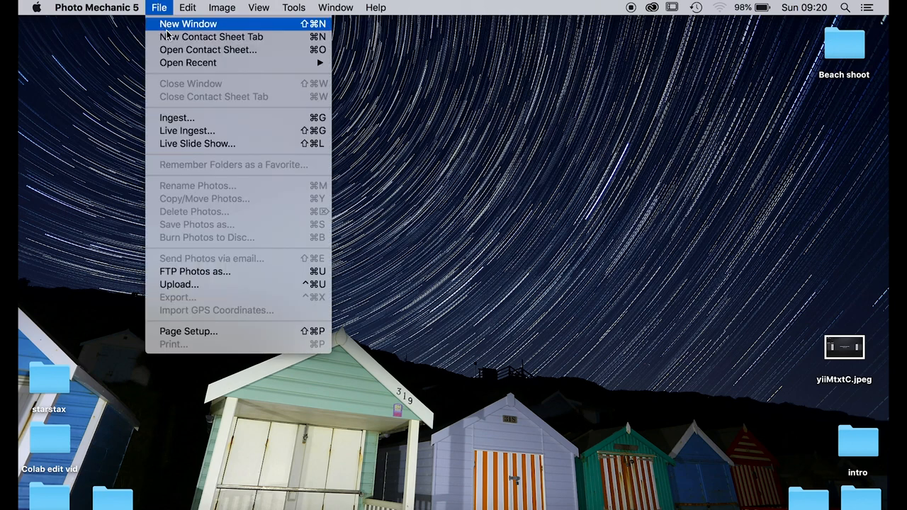
{"action": "left_click", "coordinate": [177, 117]}
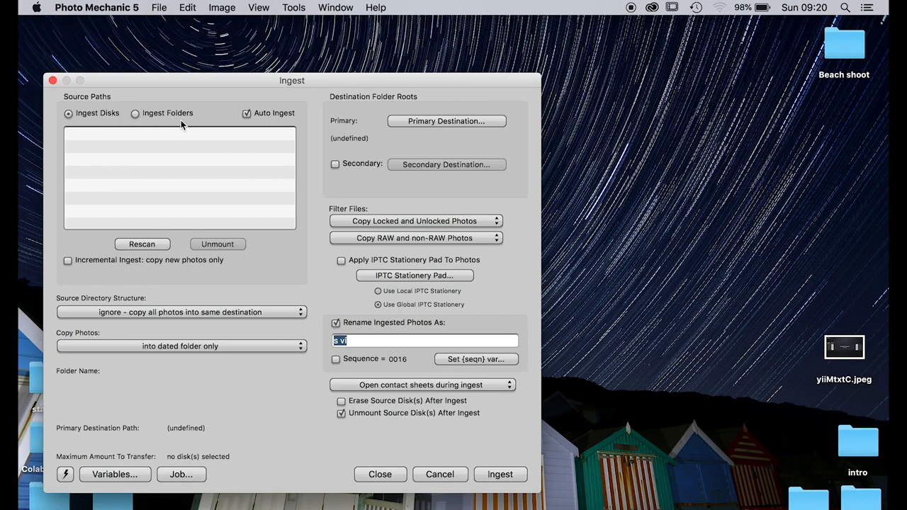
{"action": "mouse_move", "coordinate": [428, 126]}
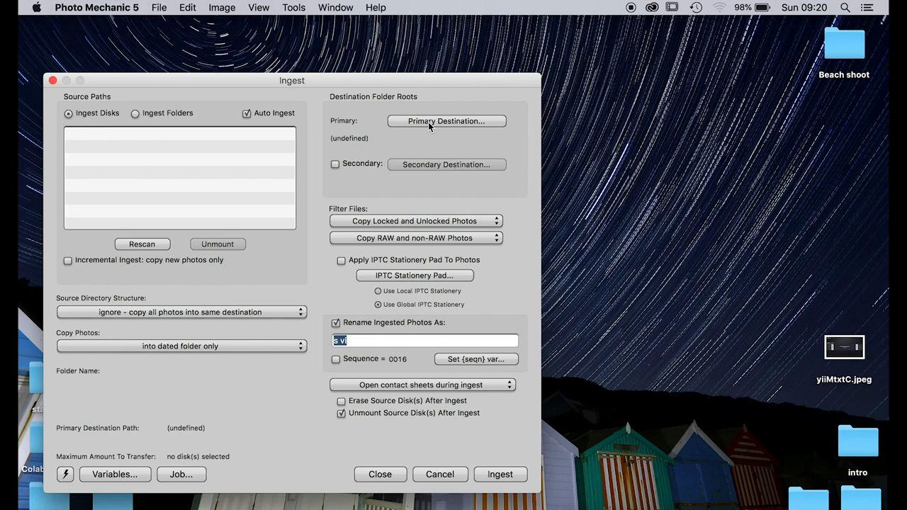
{"action": "mouse_move", "coordinate": [845, 44]}
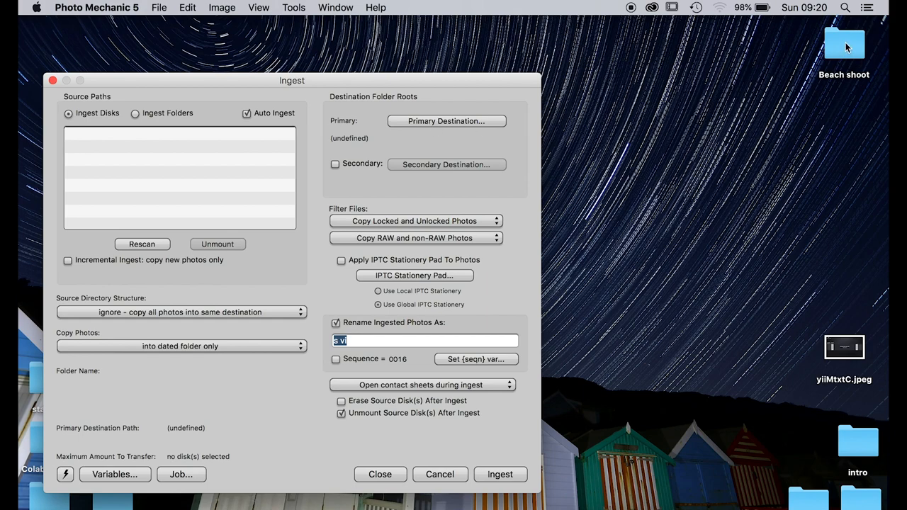
{"action": "double_click", "coordinate": [845, 43]}
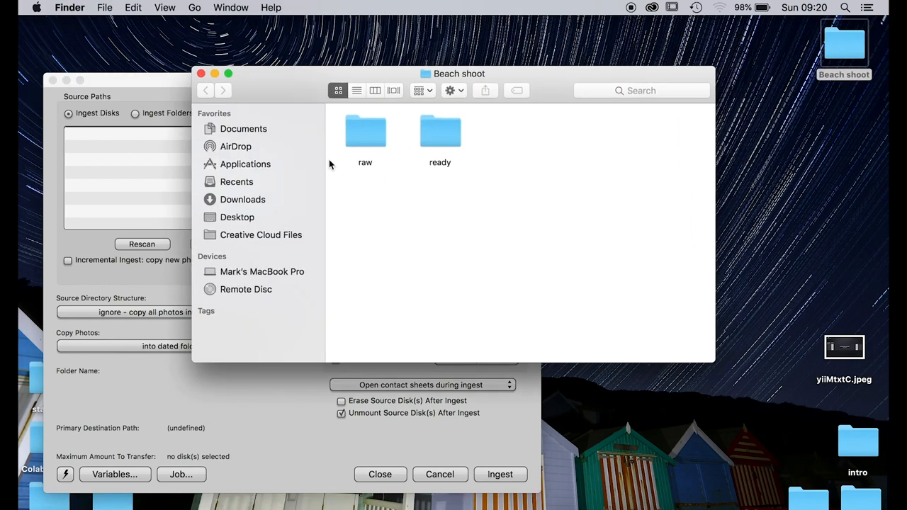
{"action": "mouse_move", "coordinate": [366, 137]}
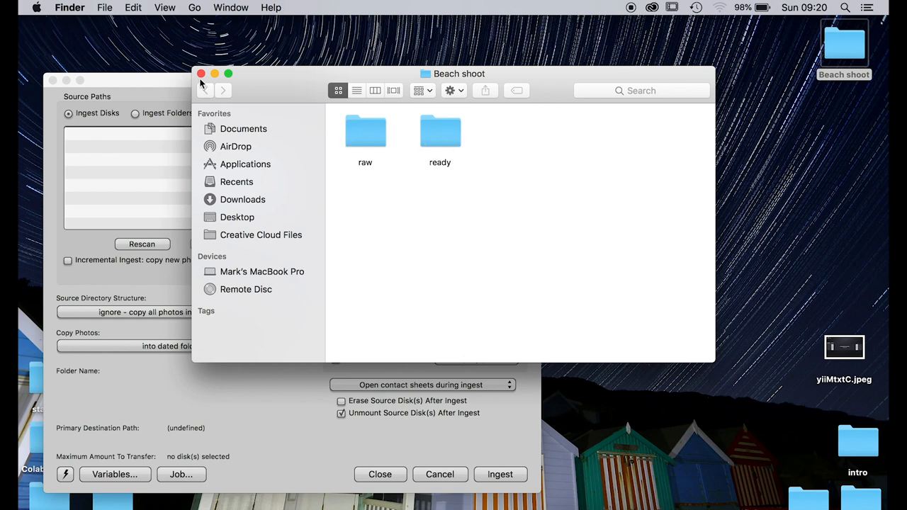
{"action": "left_click", "coordinate": [201, 74]}
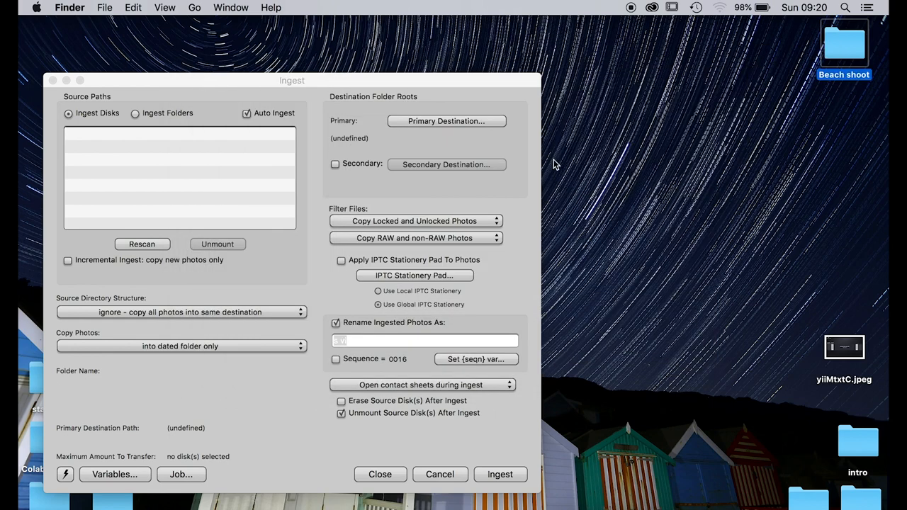
- Set the primary destination to Desktop > Beach shoot > raw
{"action": "left_click", "coordinate": [446, 121]}
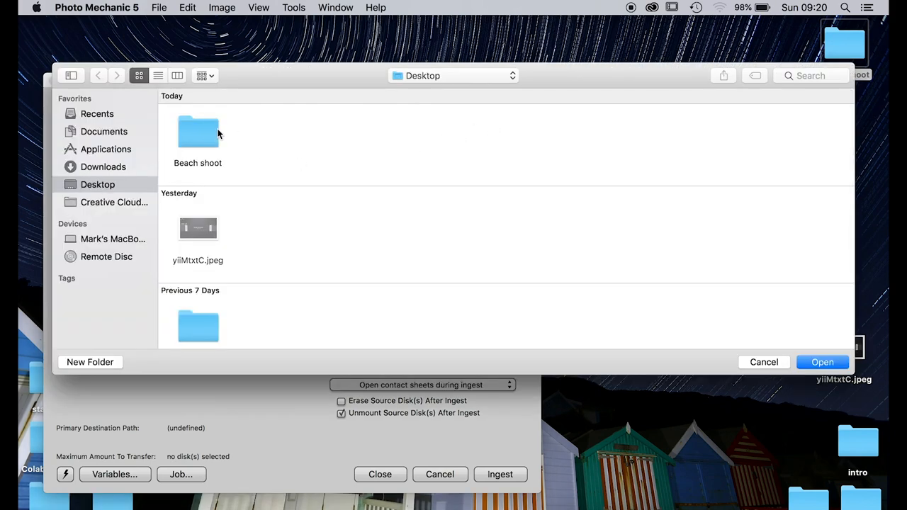
{"action": "double_click", "coordinate": [198, 133]}
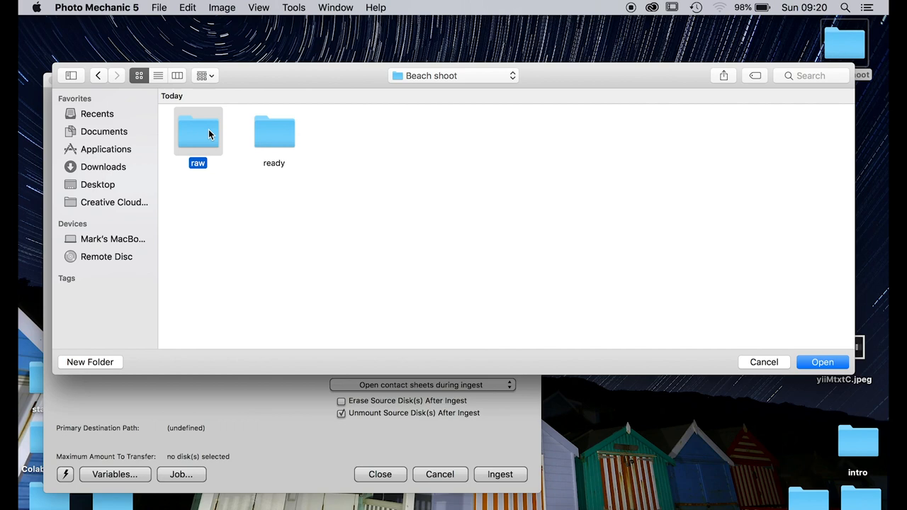
{"action": "double_click", "coordinate": [197, 132]}
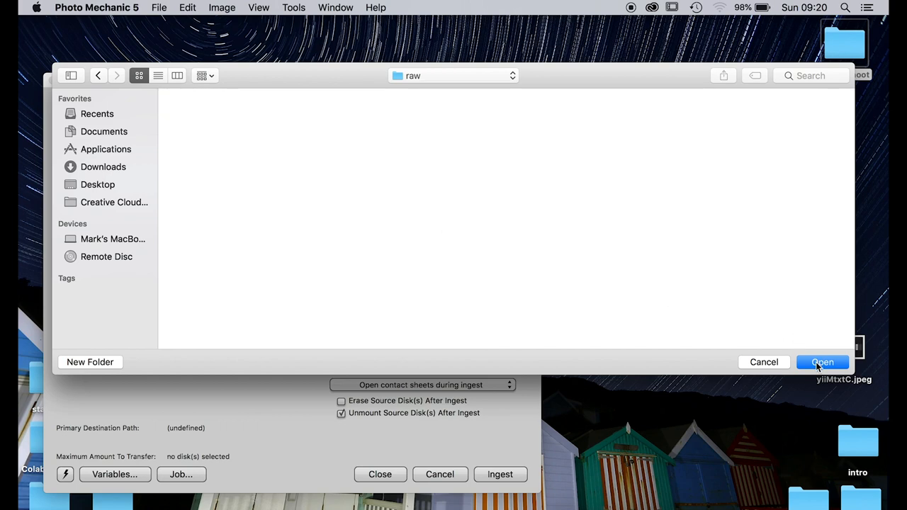
{"action": "left_click", "coordinate": [822, 362]}
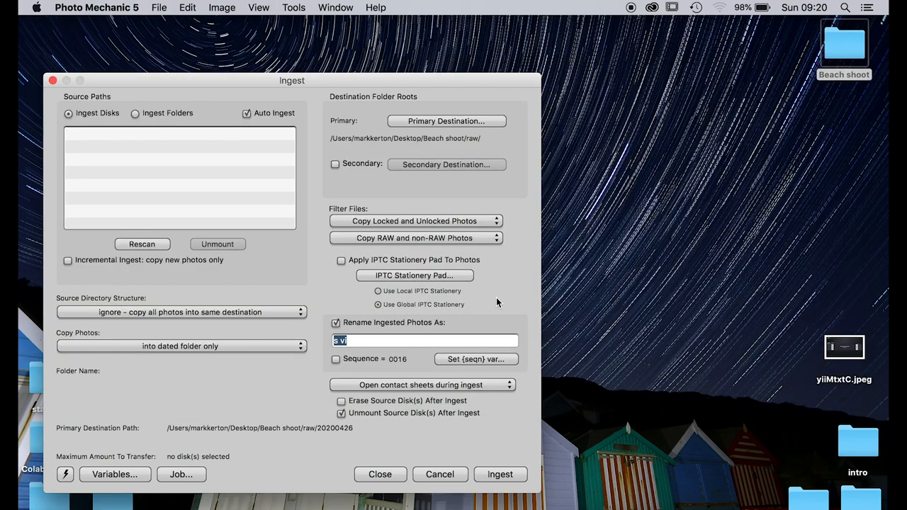
{"action": "left_click", "coordinate": [415, 275]}
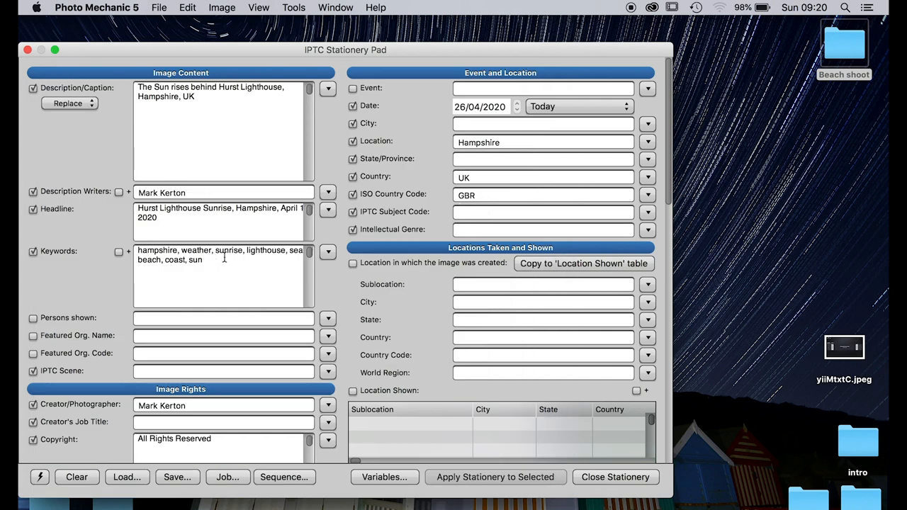
{"action": "mouse_move", "coordinate": [136, 230]}
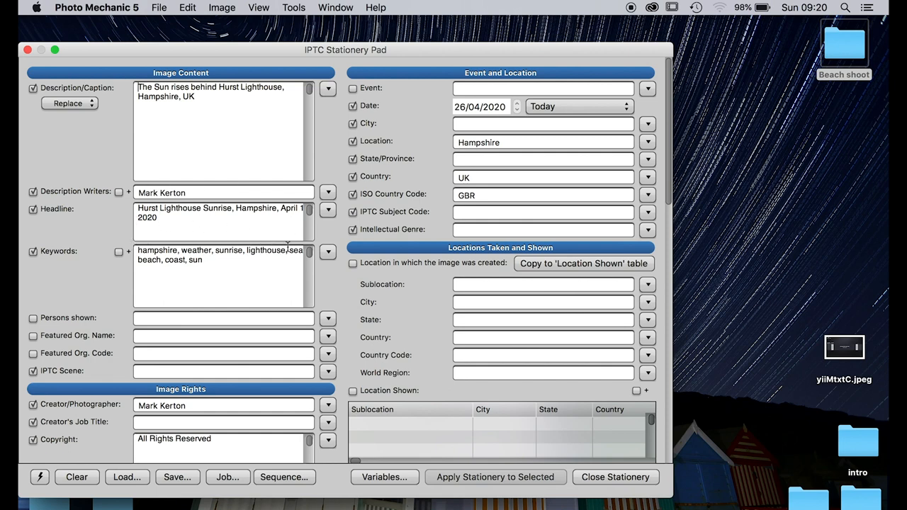
{"action": "mouse_move", "coordinate": [211, 114]}
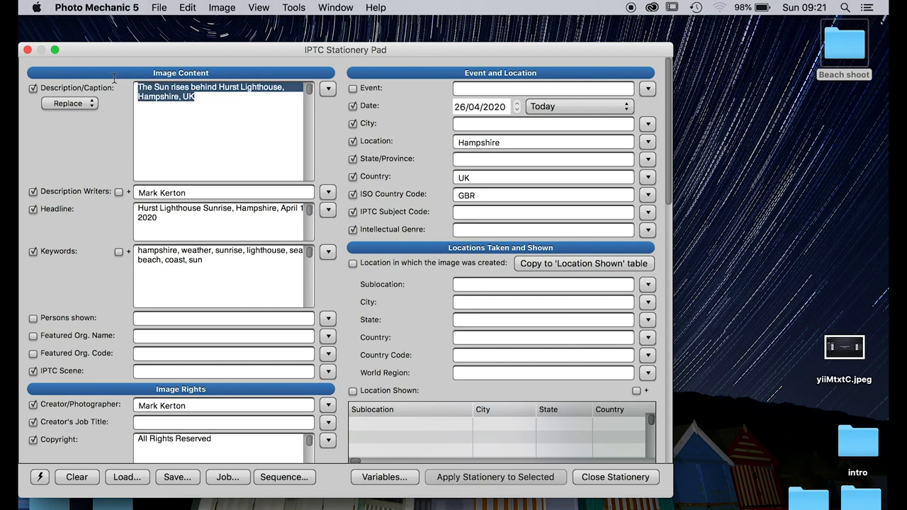
{"action": "key", "text": "Delete"}
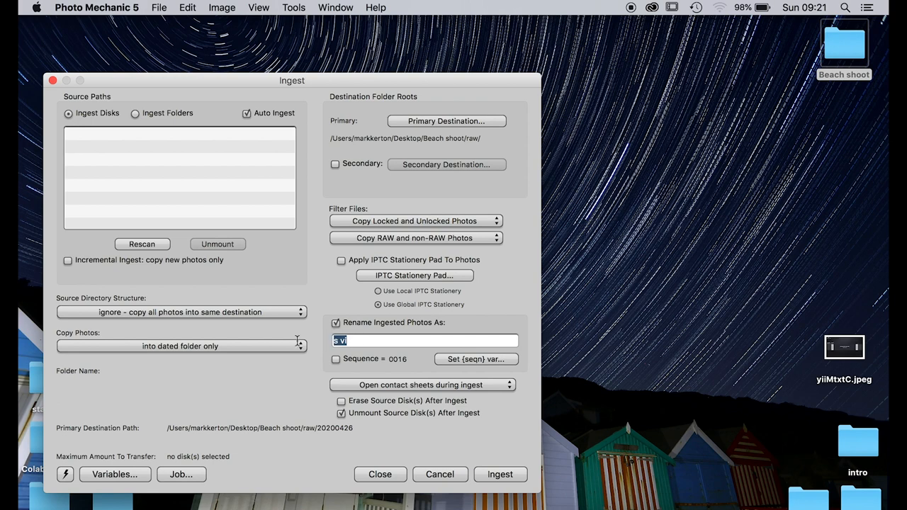
- Rename ingested photos as beach_shoot, then move on to the FTP File Uploader settings
{"action": "type", "text": "b"}
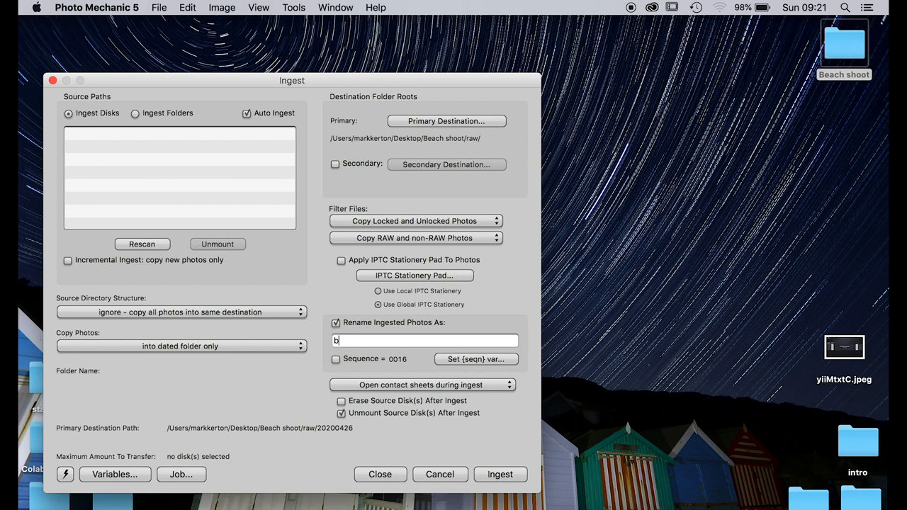
{"action": "type", "text": "each s"}
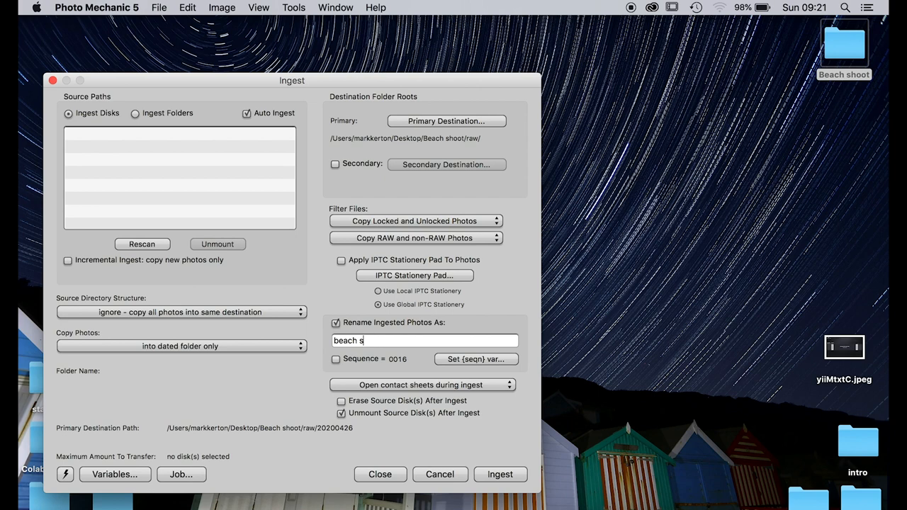
{"action": "type", "text": "hoot"}
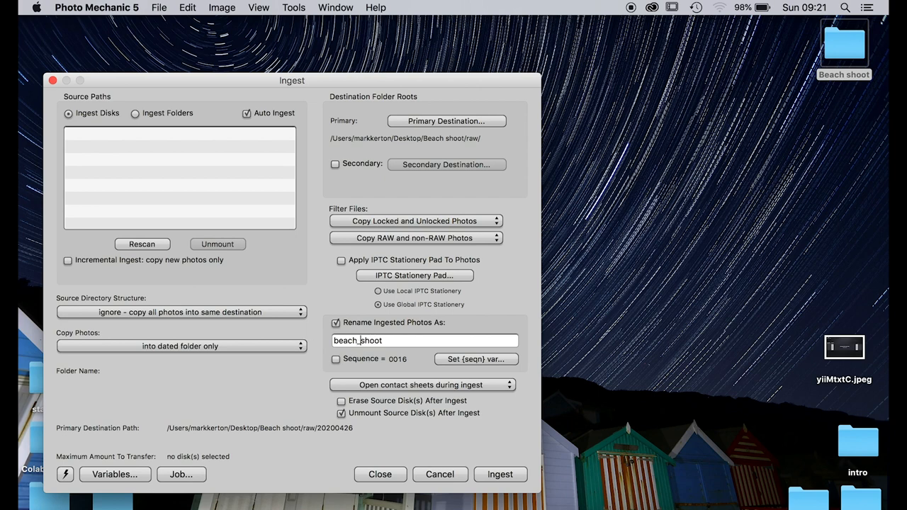
{"action": "left_click", "coordinate": [475, 360]}
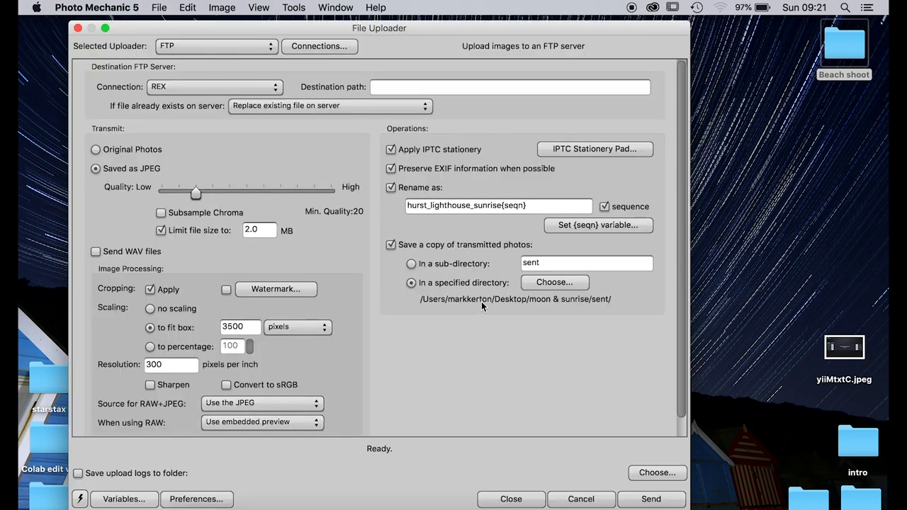
- Check the IPTC Stationery Pad and select the uploader's Rename as template to replace with beach_shoot{seqn}
{"action": "left_click", "coordinate": [595, 149]}
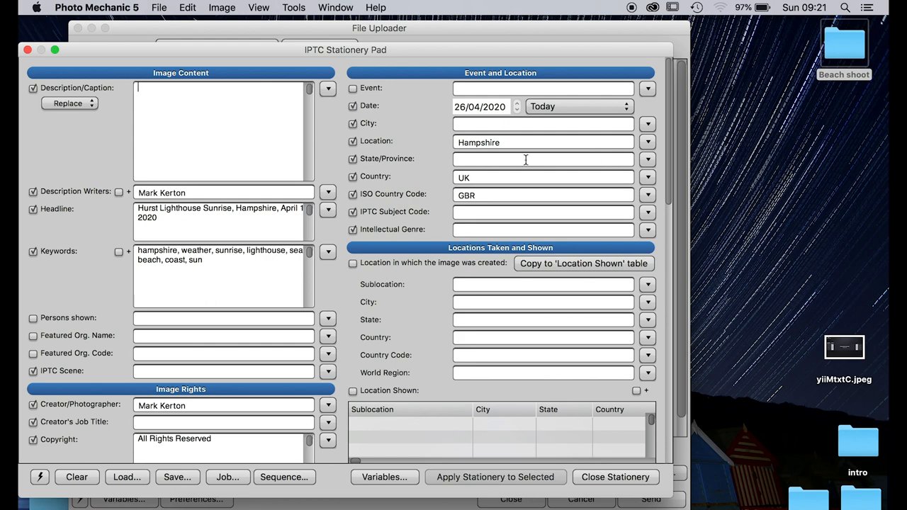
{"action": "mouse_move", "coordinate": [594, 436]}
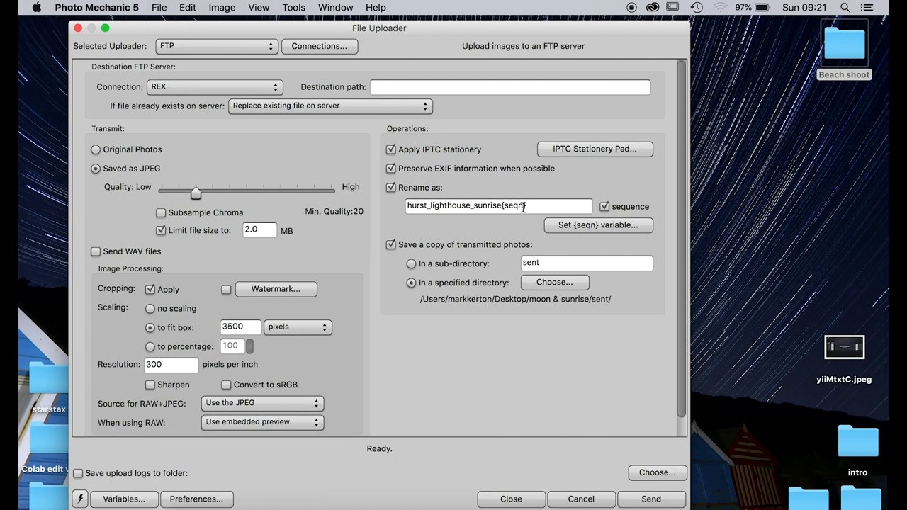
{"action": "double_click", "coordinate": [453, 205]}
{"action": "type", "text": "beach_shoot"}
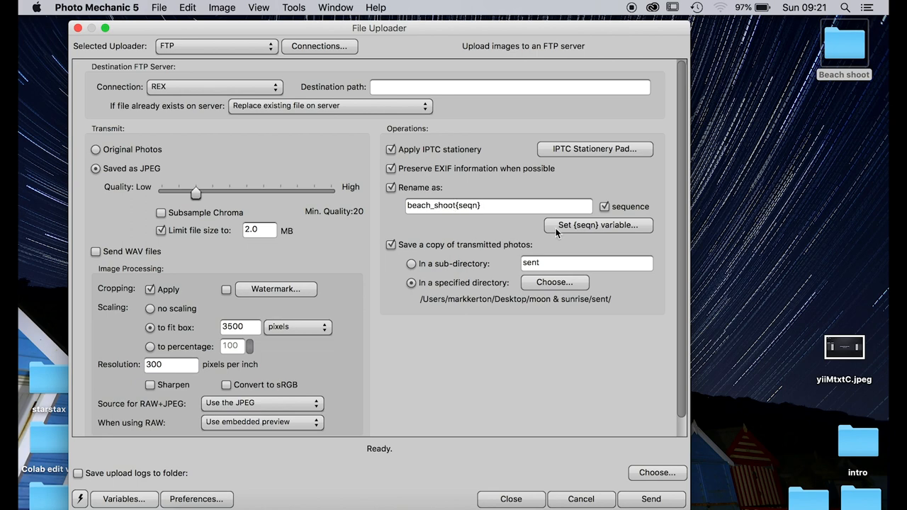
{"action": "mouse_move", "coordinate": [549, 289]}
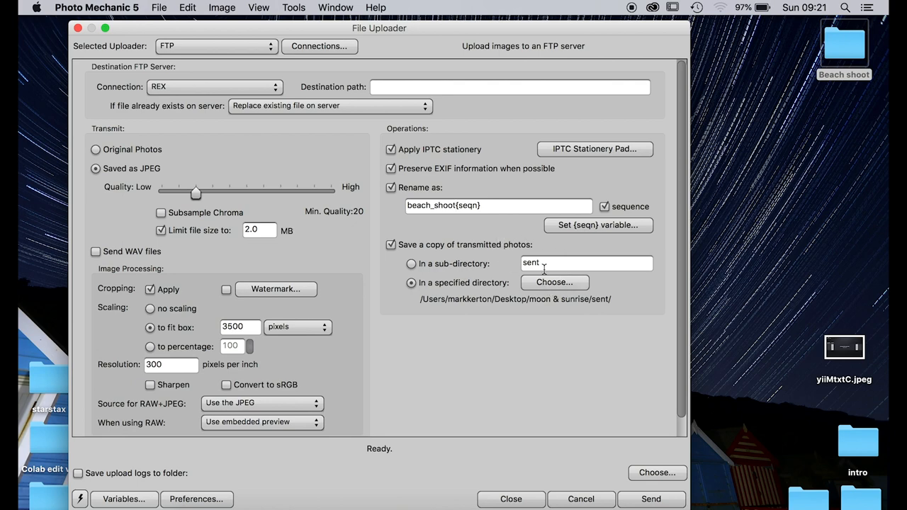
{"action": "mouse_move", "coordinate": [531, 326]}
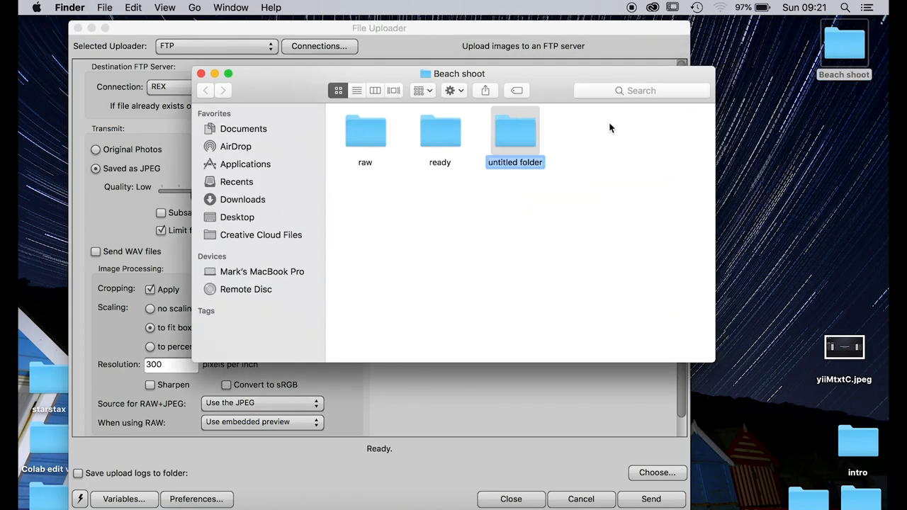
- Name the new folder sent and set transmitted copies to save into Desktop > Beach shoot > sent
{"action": "type", "text": "sent"}
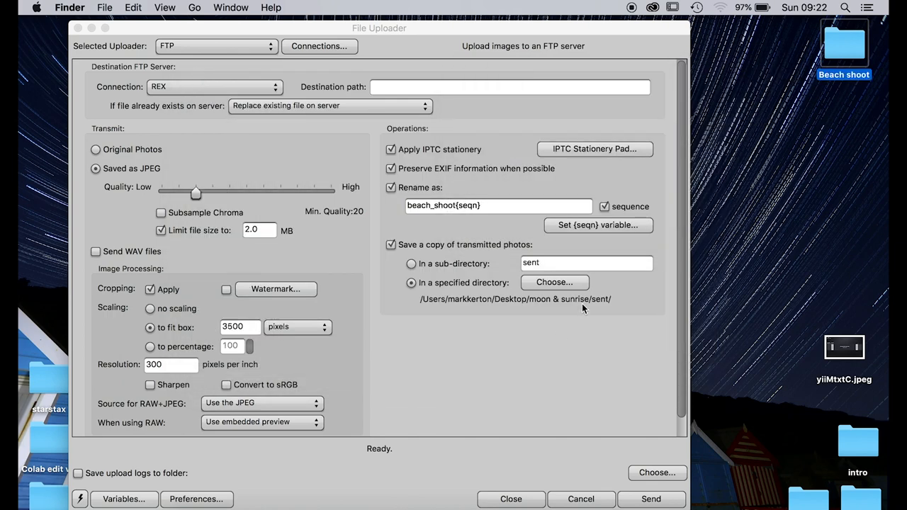
{"action": "left_click", "coordinate": [554, 282]}
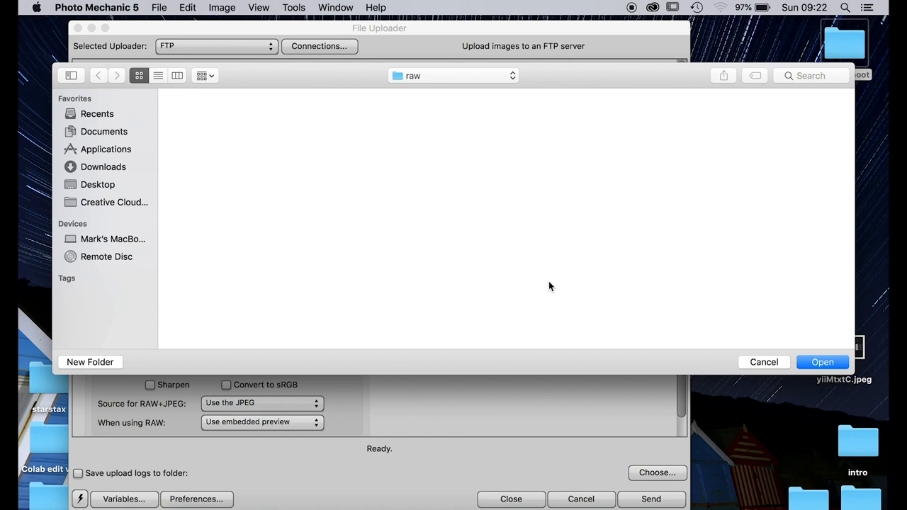
{"action": "left_click", "coordinate": [97, 184]}
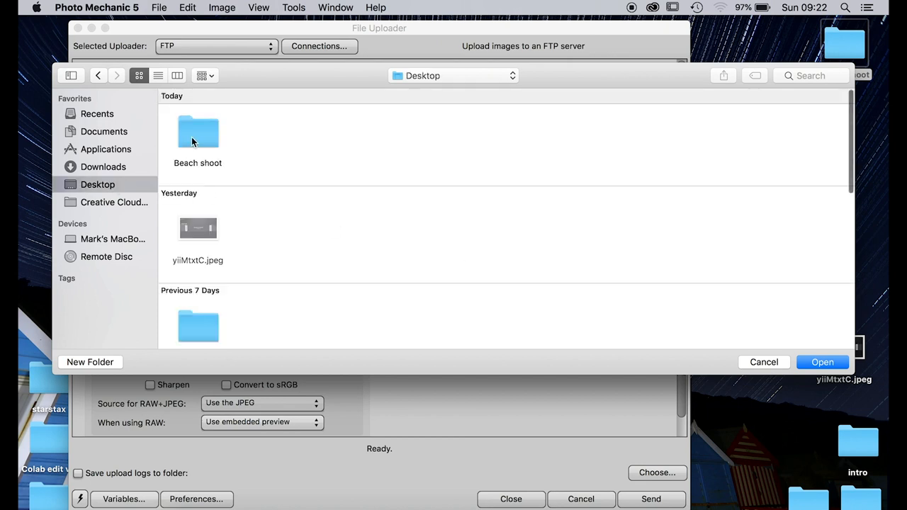
{"action": "double_click", "coordinate": [198, 132]}
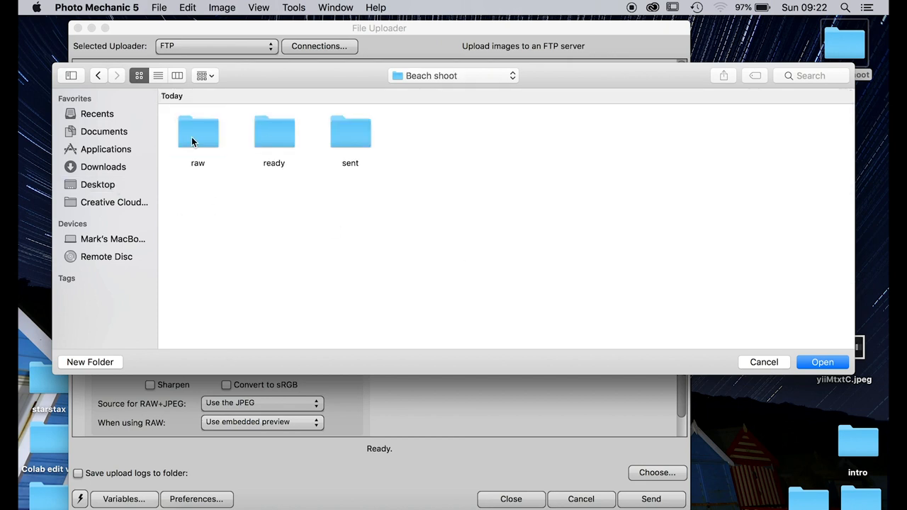
{"action": "double_click", "coordinate": [350, 131]}
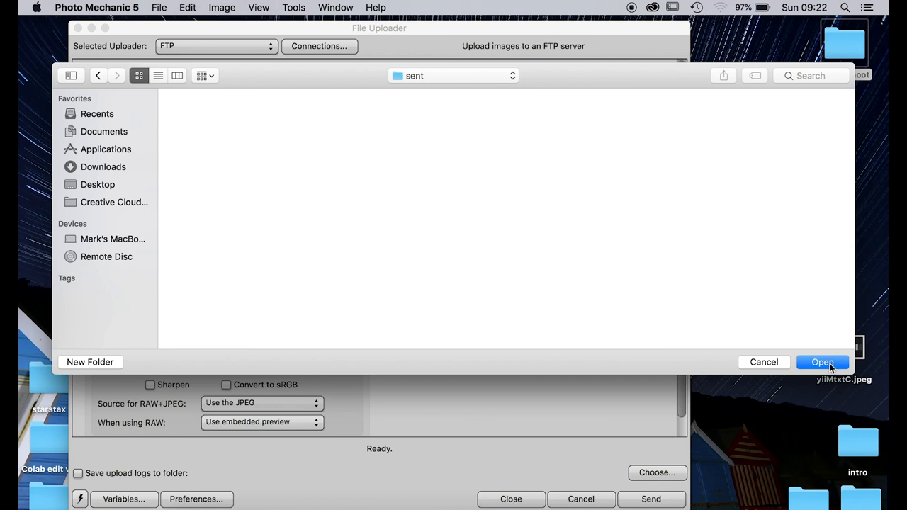
{"action": "left_click", "coordinate": [822, 362]}
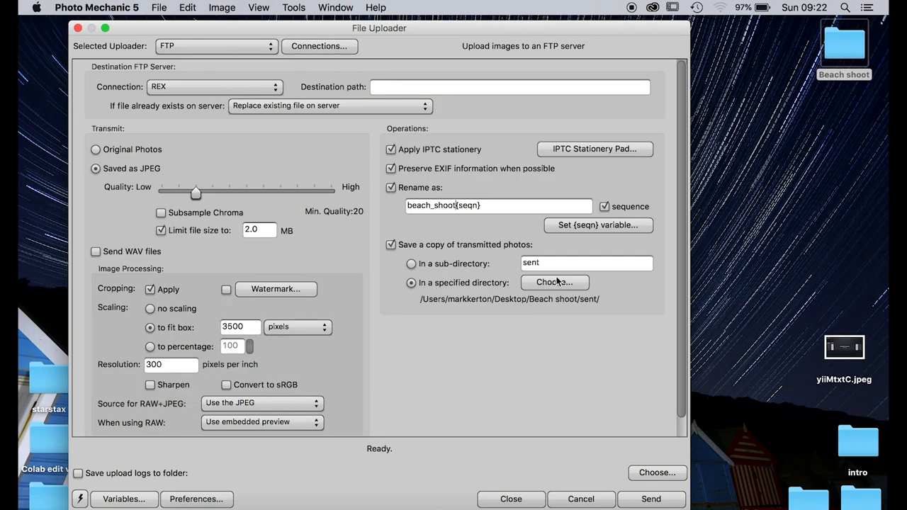
{"action": "mouse_move", "coordinate": [468, 193]}
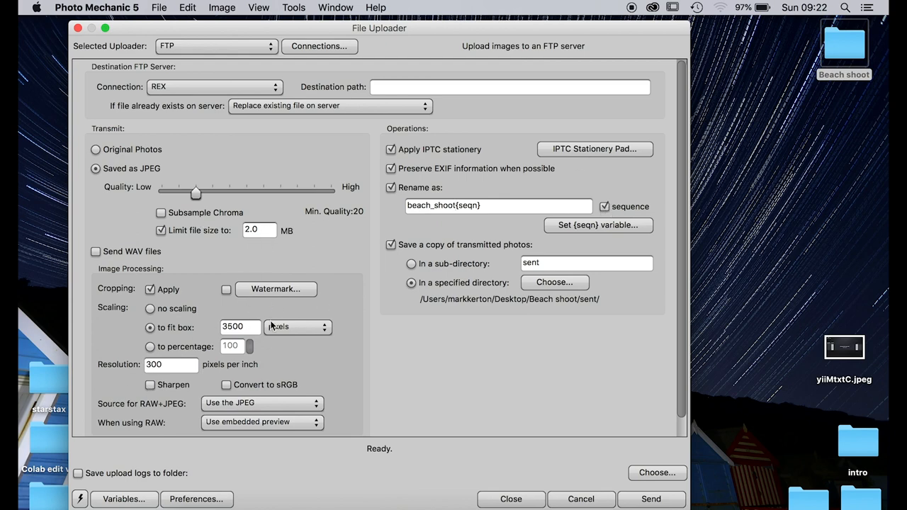
{"action": "mouse_move", "coordinate": [578, 312]}
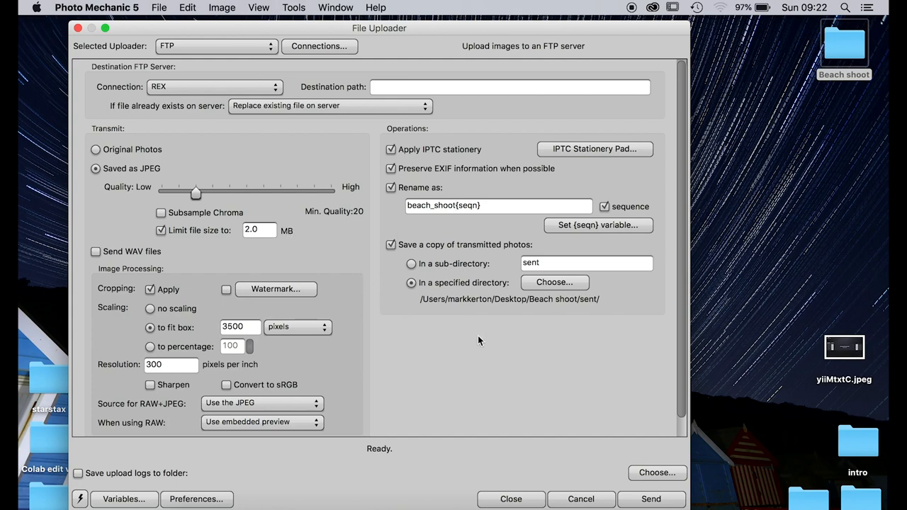
- Close the File Uploader and return to the Ingest settings via File > Ingest
{"action": "left_click", "coordinate": [511, 499]}
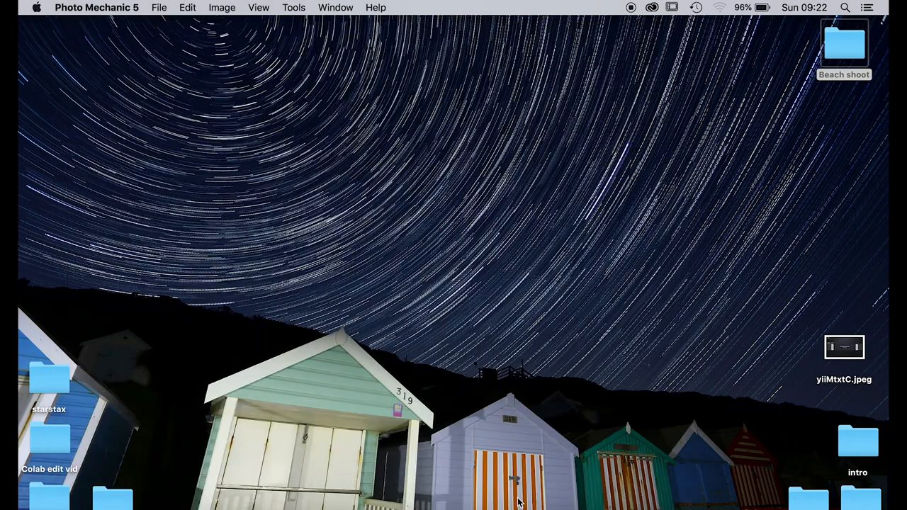
{"action": "mouse_move", "coordinate": [159, 8]}
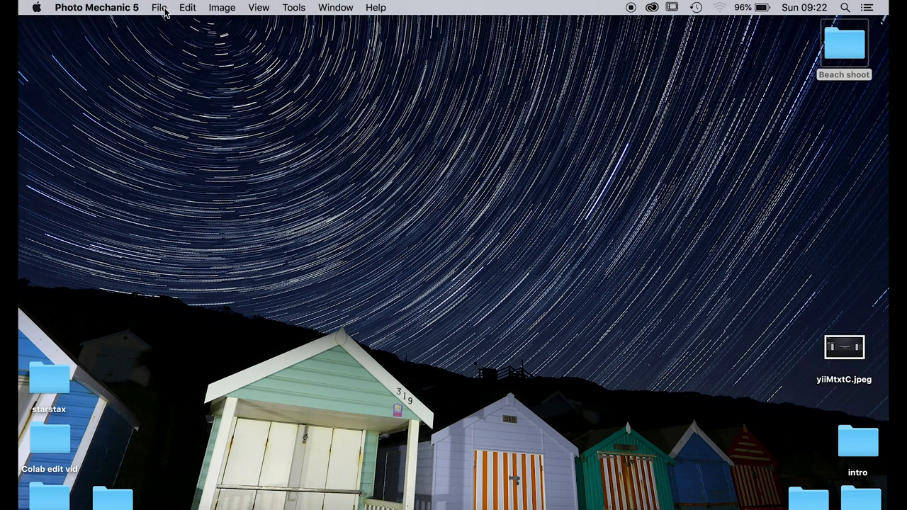
{"action": "left_click", "coordinate": [159, 7]}
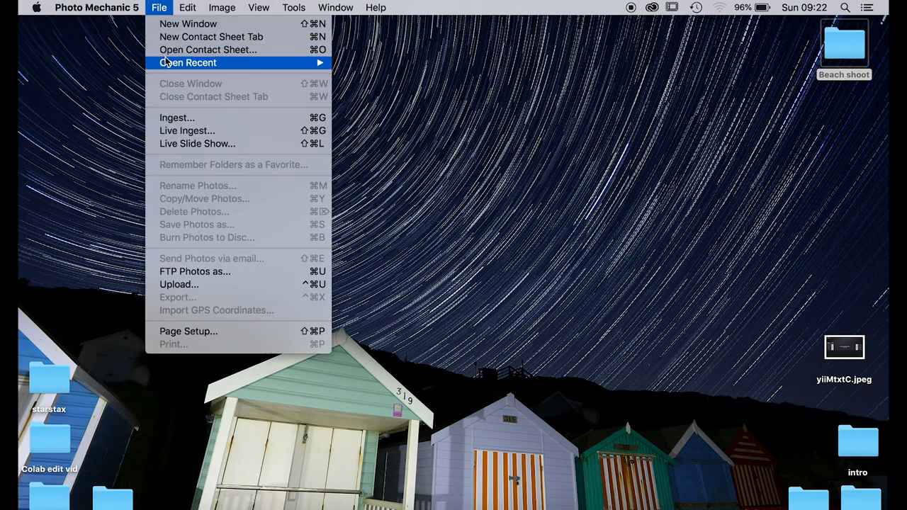
{"action": "left_click", "coordinate": [176, 118]}
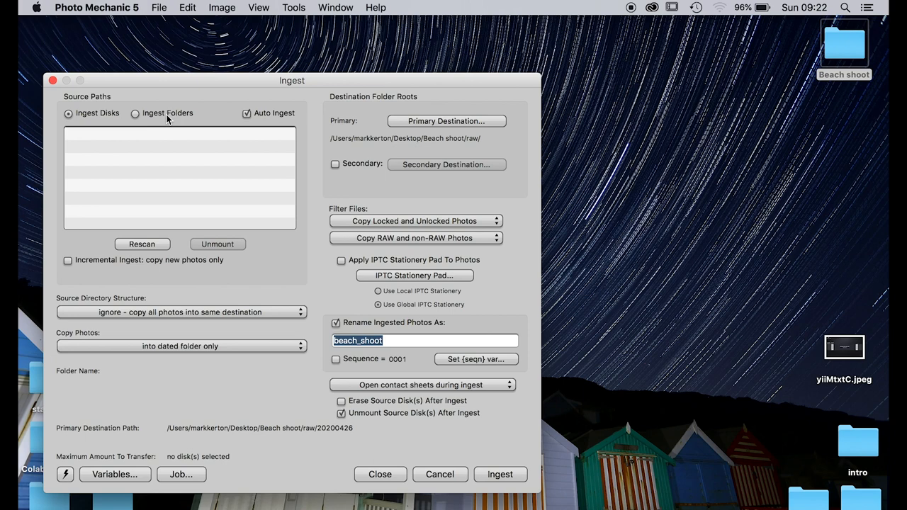
{"action": "mouse_move", "coordinate": [453, 139]}
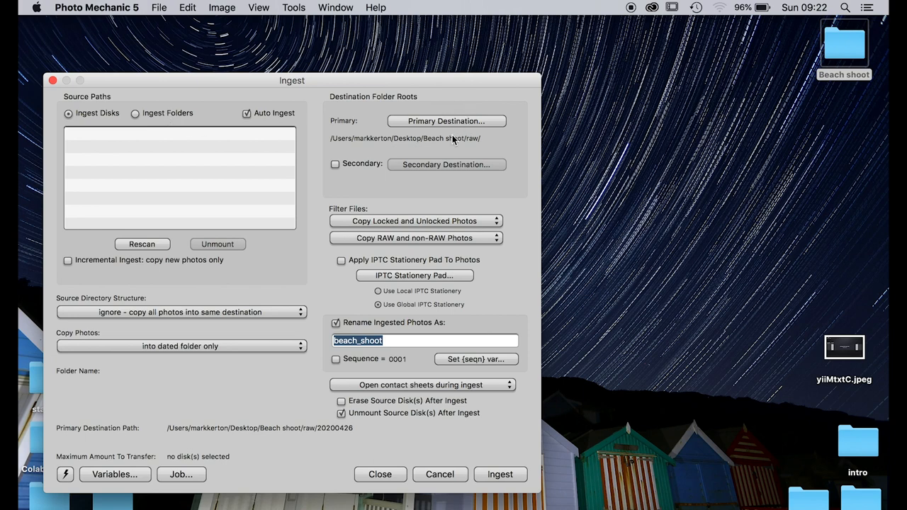